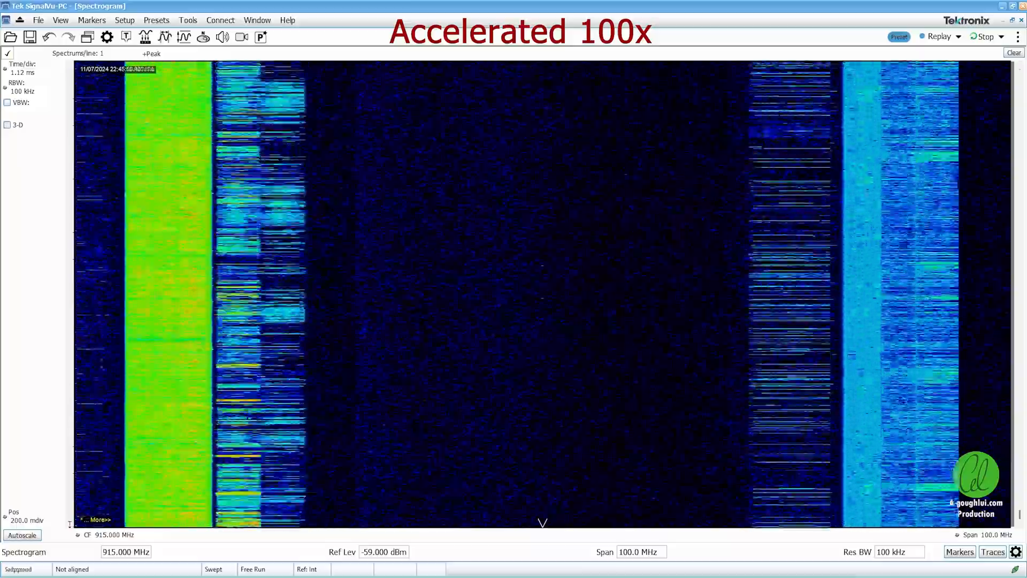
- Step the 850/900 MHz spectrogram replay from the 11/07/2024 capture into the 11/19/2024 capture
left_click(984, 36)
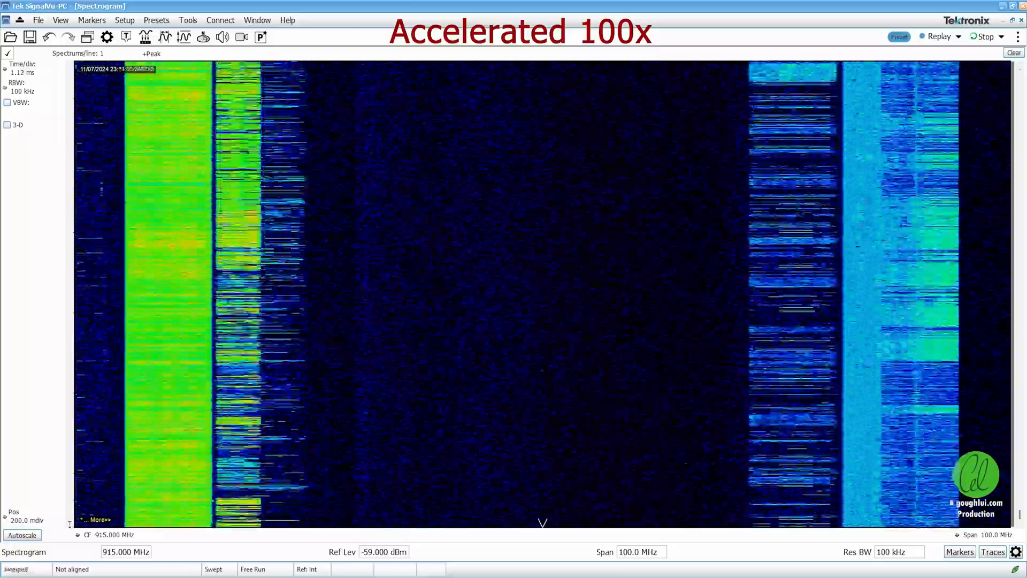
left_click(981, 36)
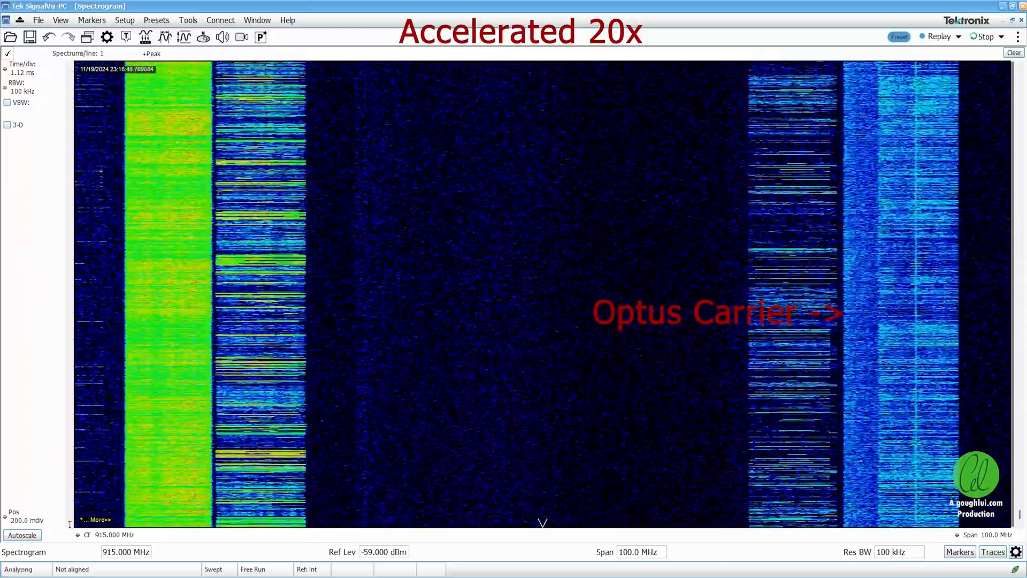
- Advance the 11/19/2024 replay to about 23:20 at 915 MHz, 100 MHz span
left_click(982, 36)
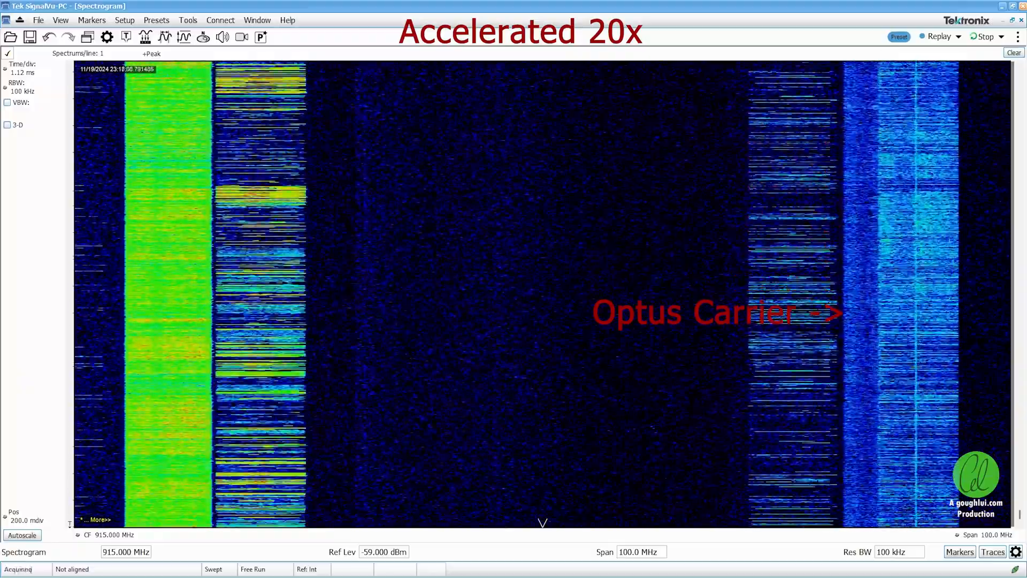
left_click(983, 36)
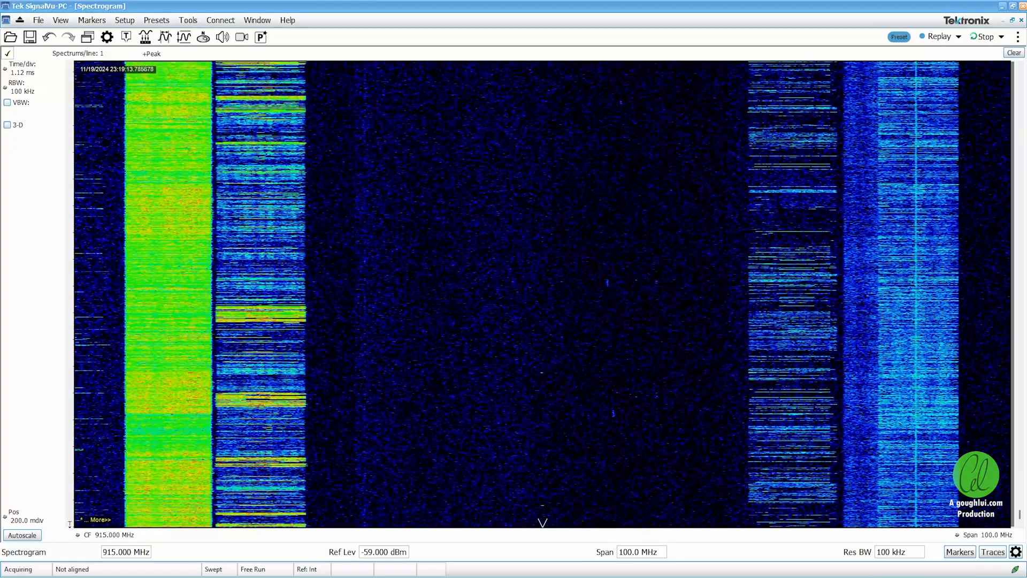
left_click(982, 36)
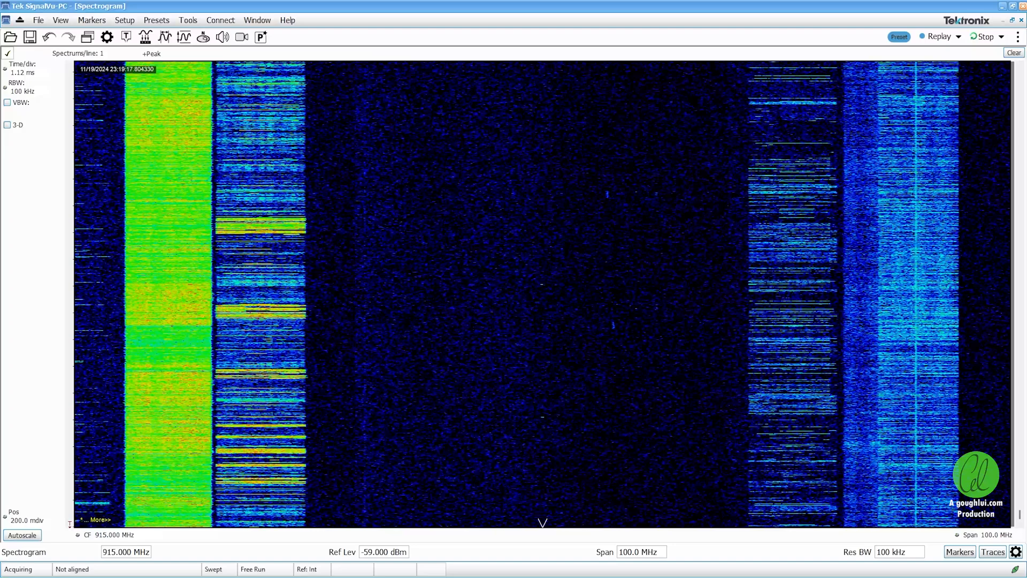
left_click(984, 36)
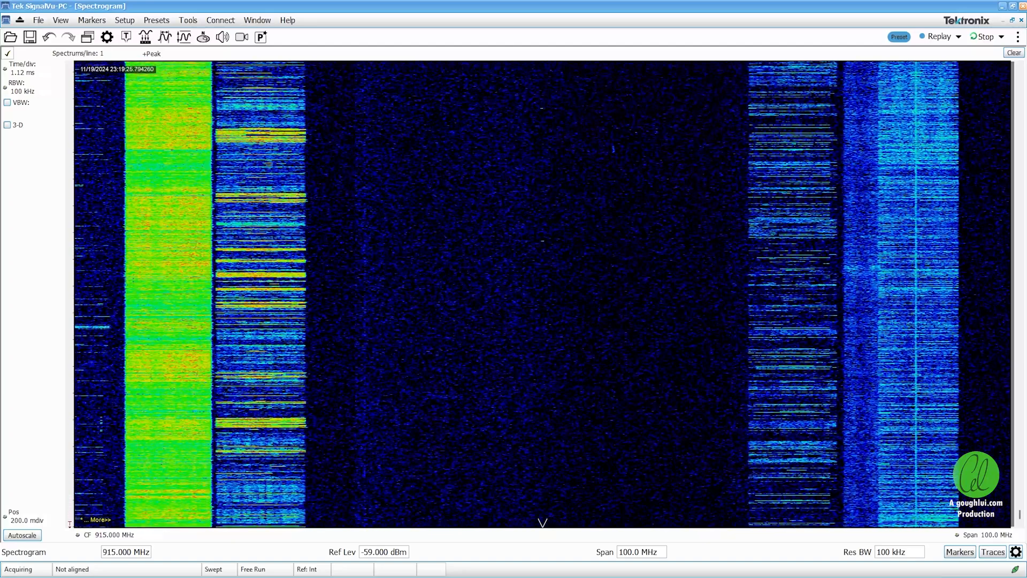
left_click(983, 36)
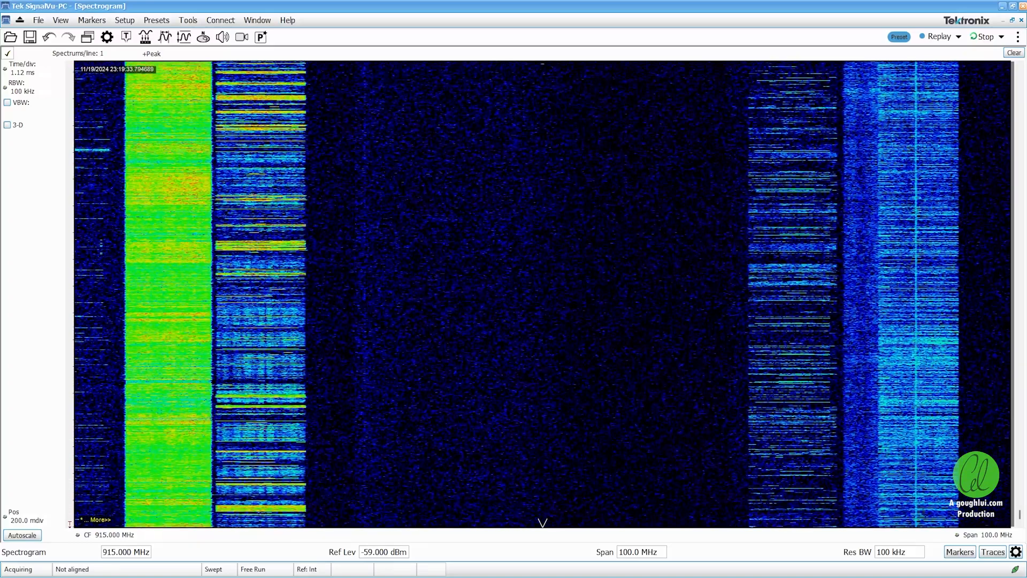
left_click(983, 36)
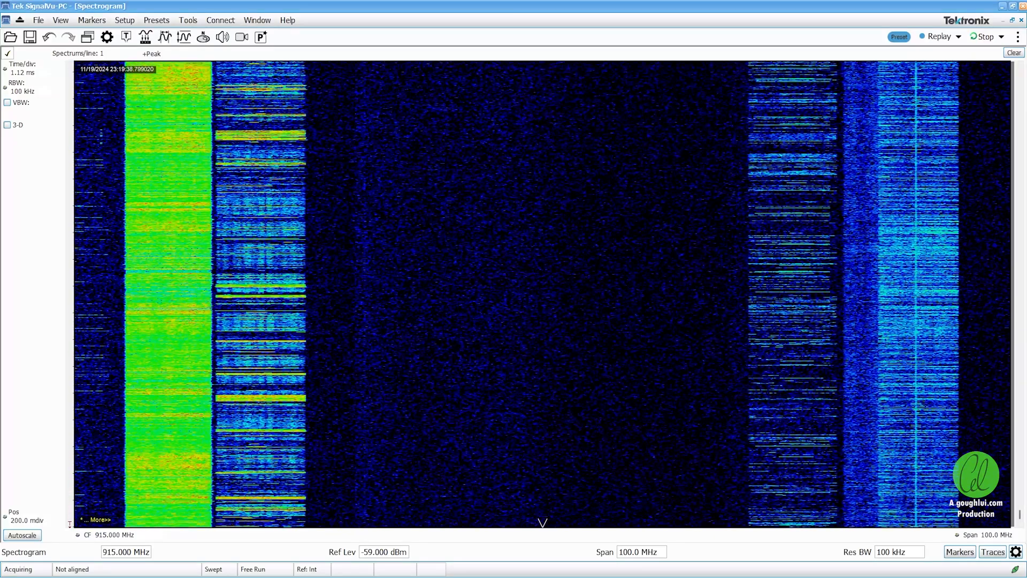
left_click(983, 36)
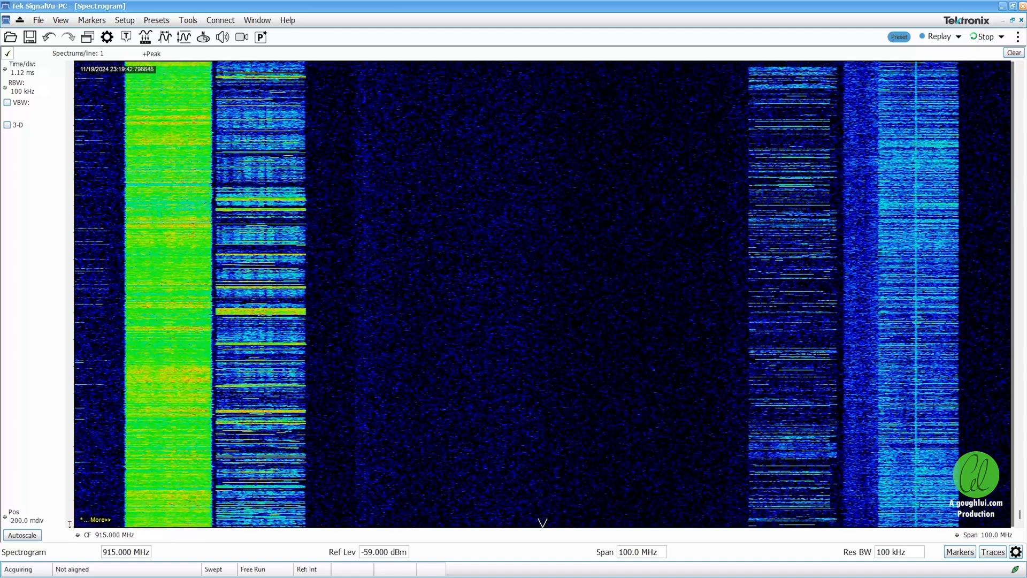
left_click(981, 35)
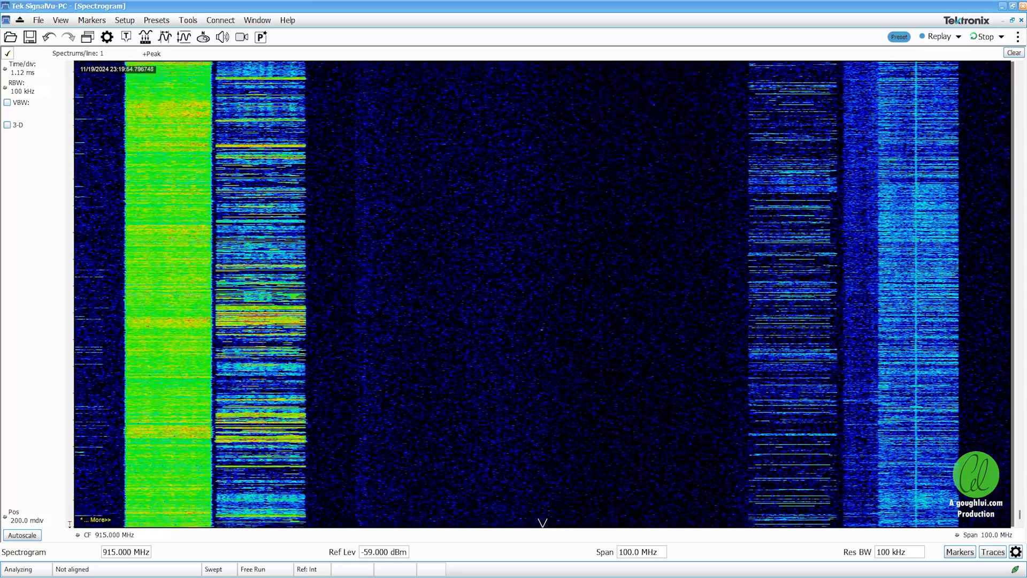
left_click(983, 36)
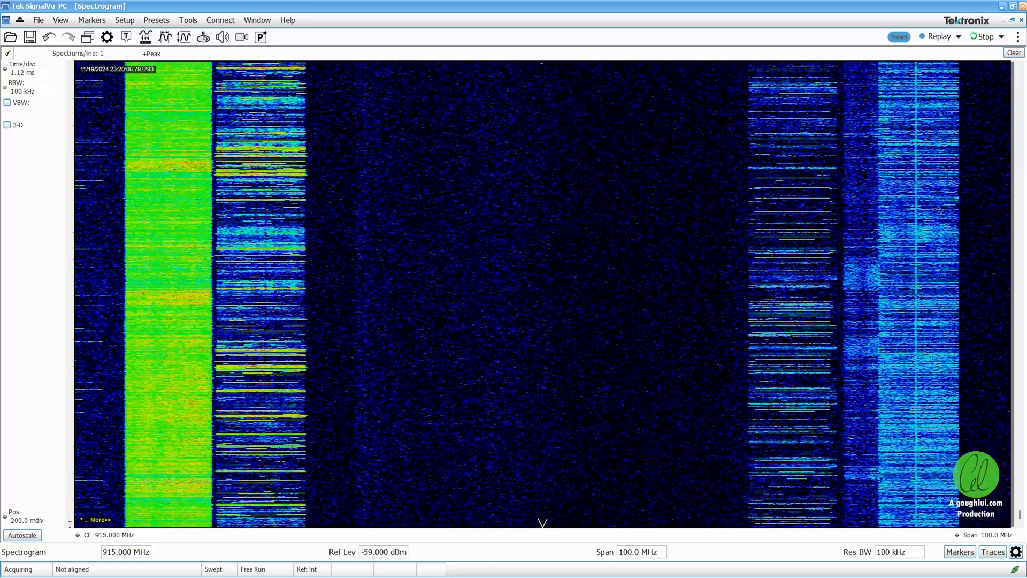
- Replay until the Optus 3G carrier goes dark, stopping at about 23:20:40
left_click(980, 36)
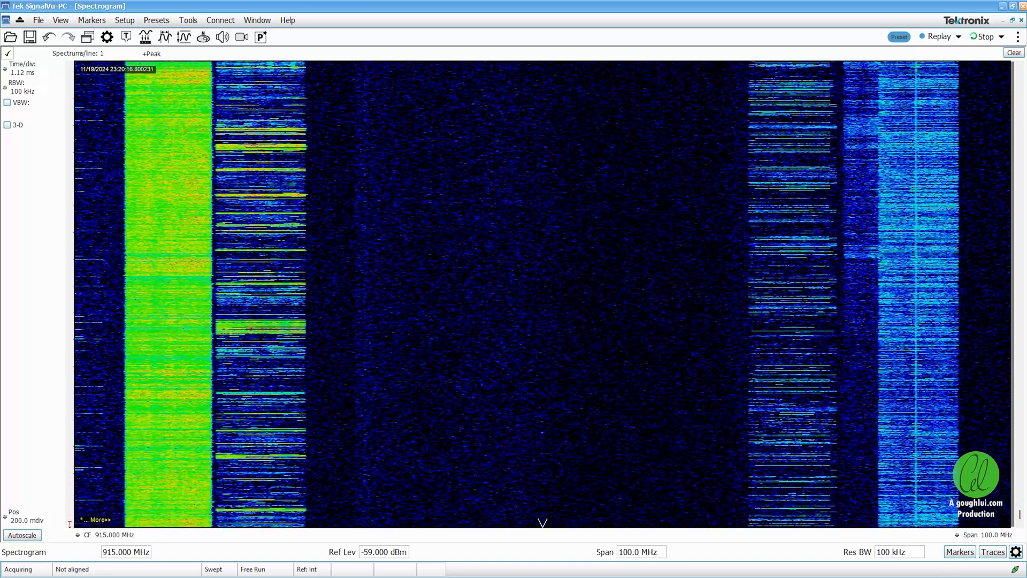
left_click(985, 36)
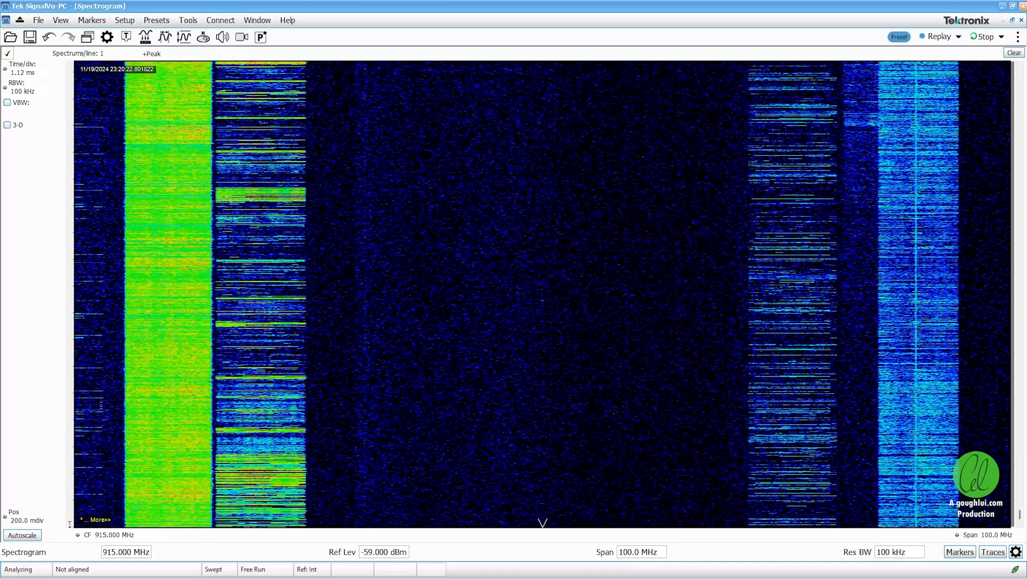
left_click(983, 35)
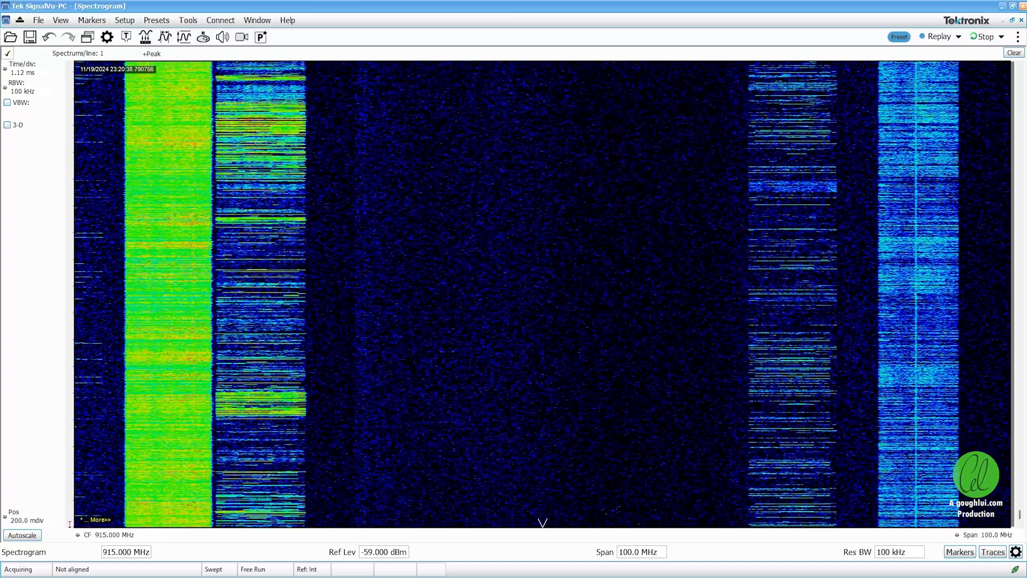
left_click(981, 36)
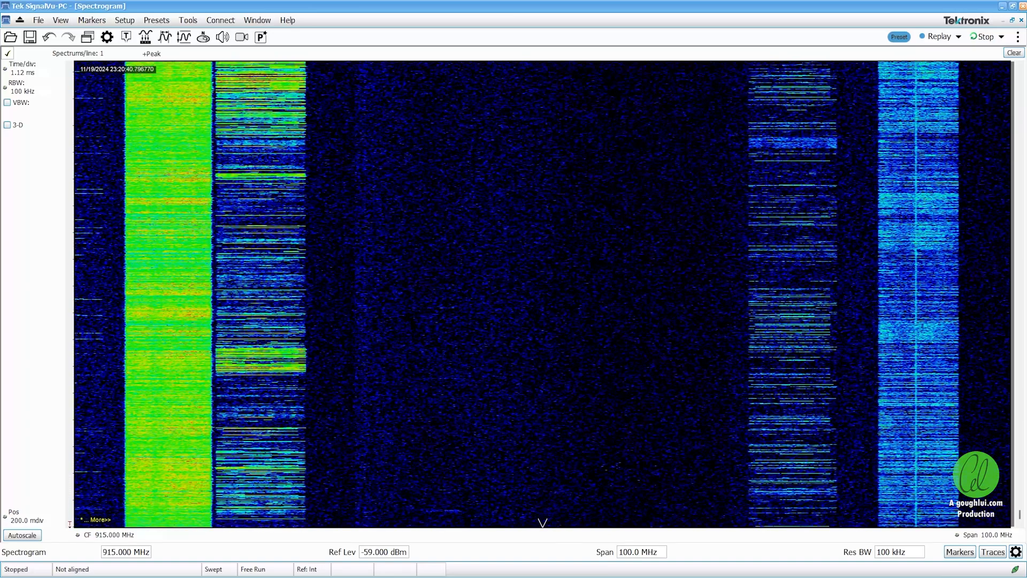